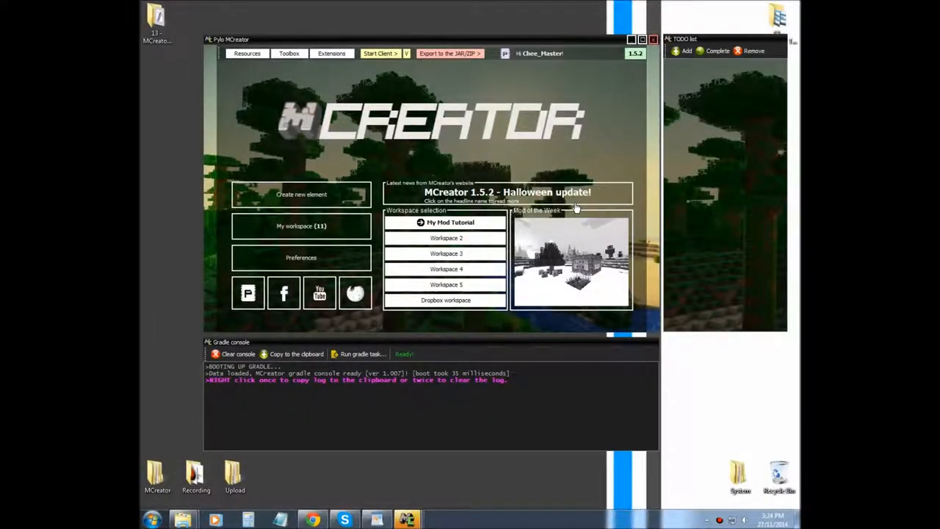
{"action": "mouse_move", "coordinate": [323, 164]}
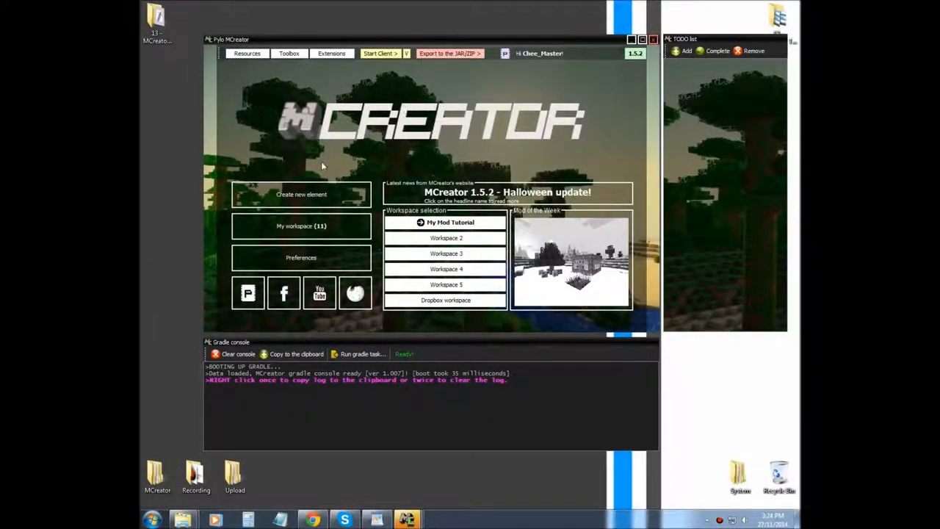
{"action": "mouse_move", "coordinate": [305, 160]}
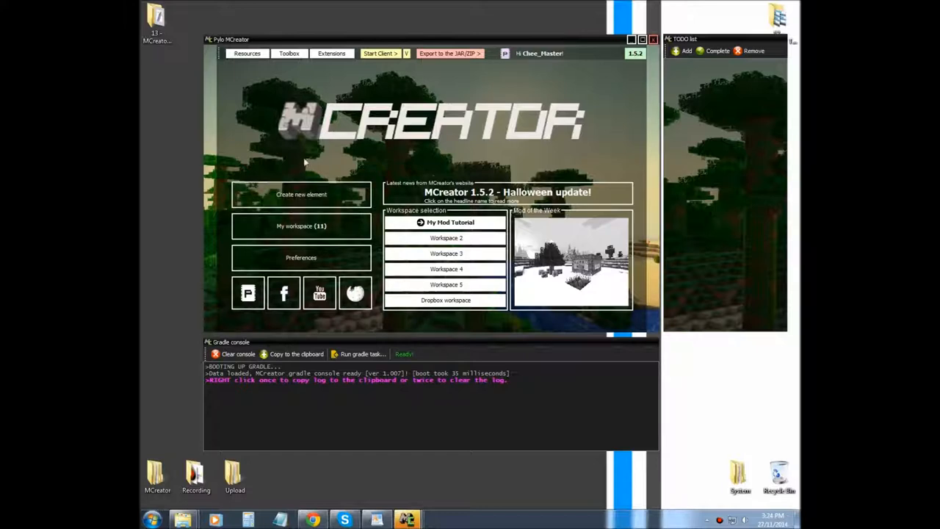
Start a new mod element named FoodBasicFood, correcting a typo, and choose Food as its type
{"action": "left_click", "coordinate": [301, 194]}
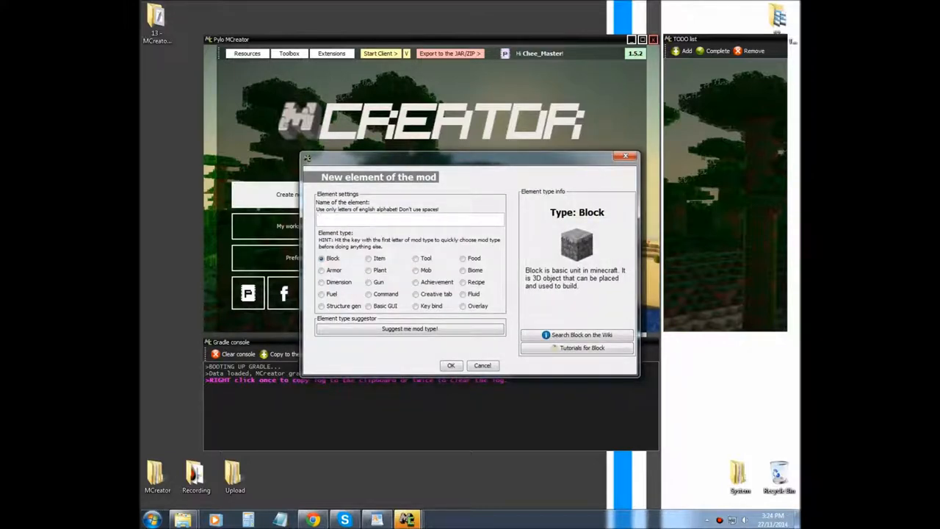
{"action": "type", "text": "Food"}
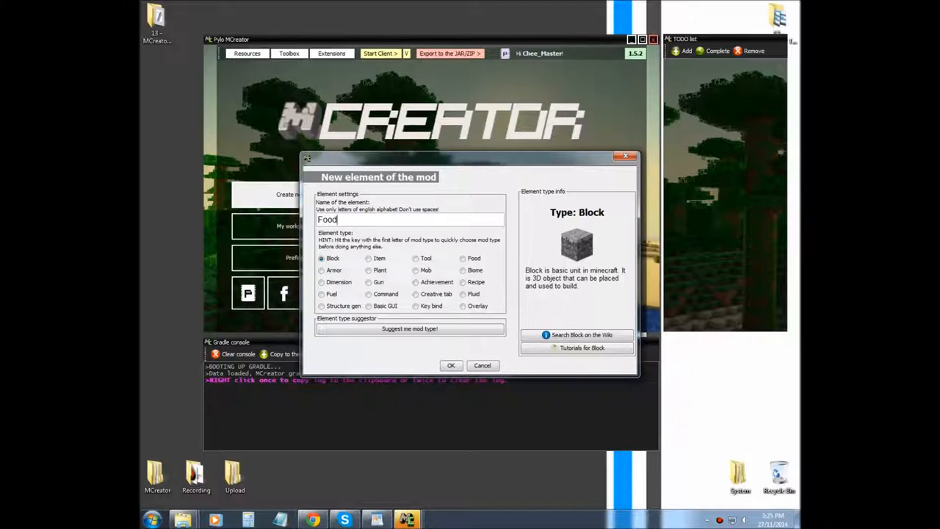
{"action": "type", "text": "Bsic"}
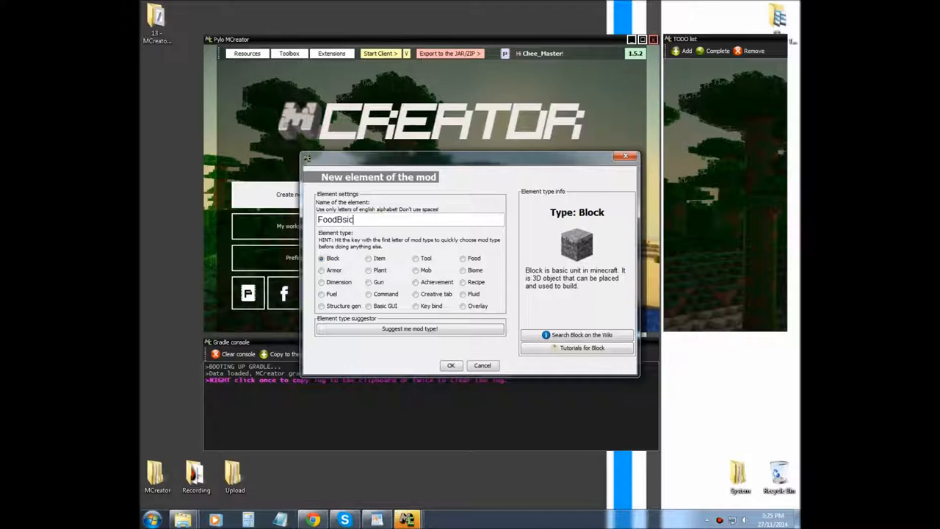
{"action": "key", "text": "BackSpace"}
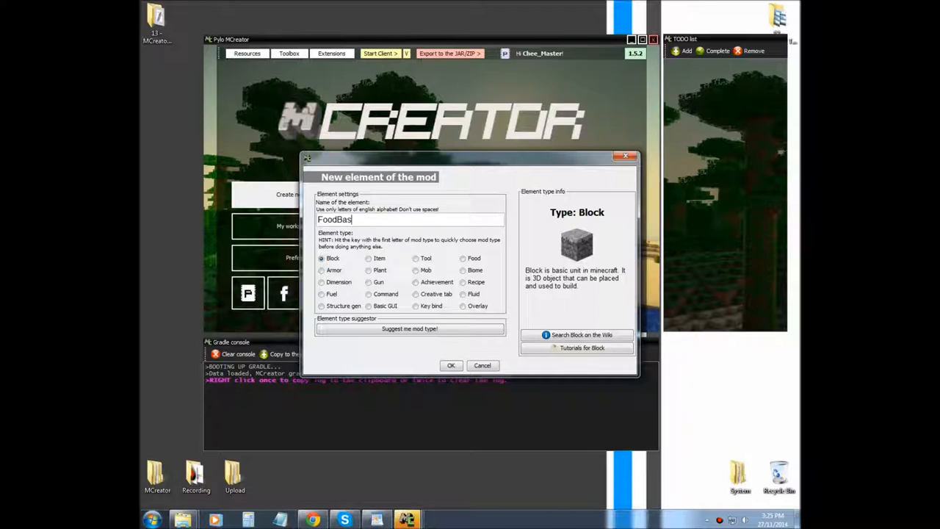
{"action": "type", "text": "icFood"}
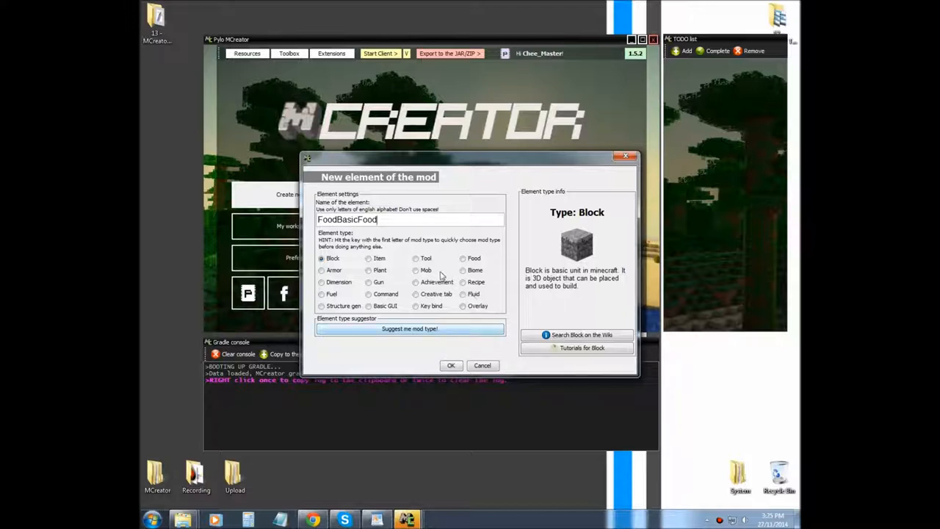
{"action": "left_click", "coordinate": [463, 259]}
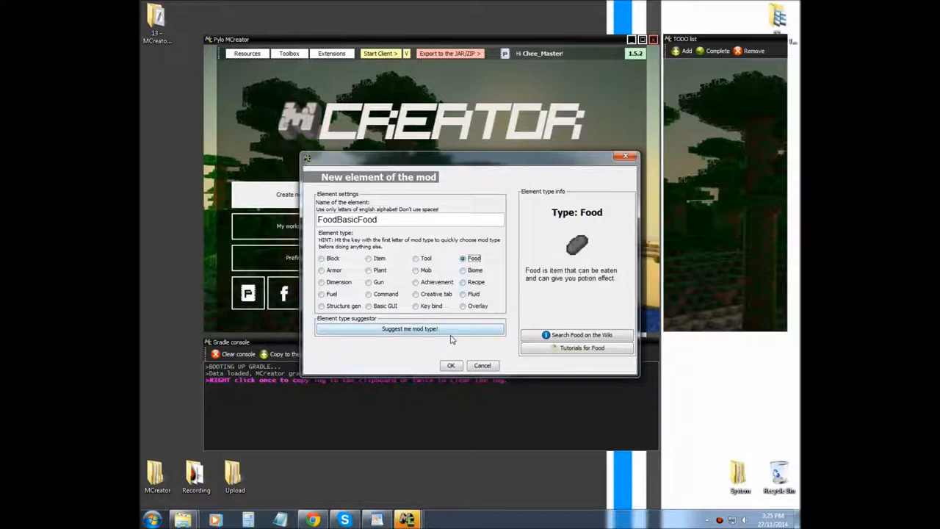
{"action": "mouse_move", "coordinate": [438, 345]}
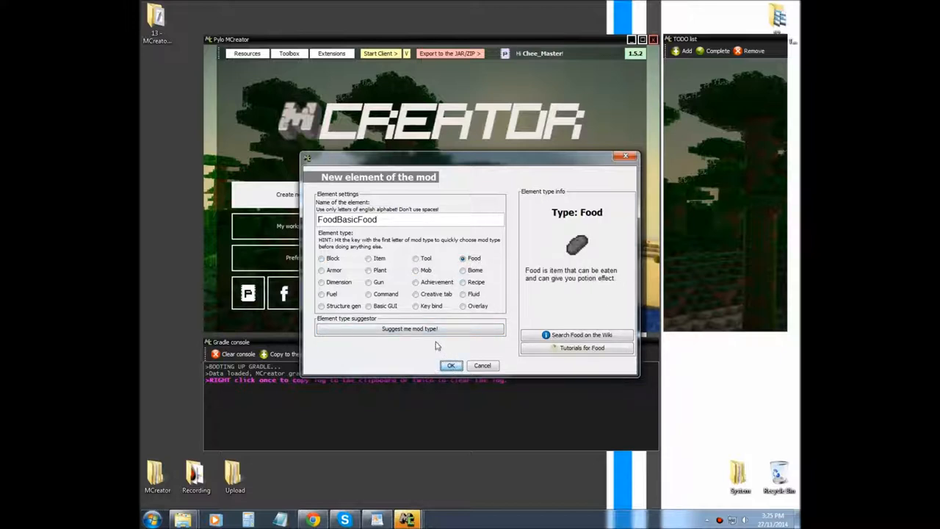
Confirm the element, assign the purple grape image as its texture, and continue to properties
{"action": "left_click", "coordinate": [451, 364]}
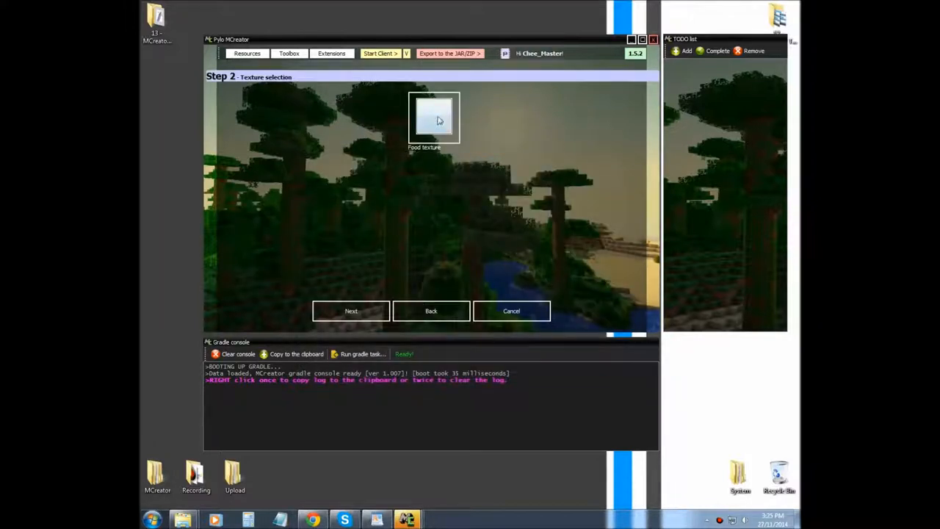
{"action": "left_click", "coordinate": [434, 118]}
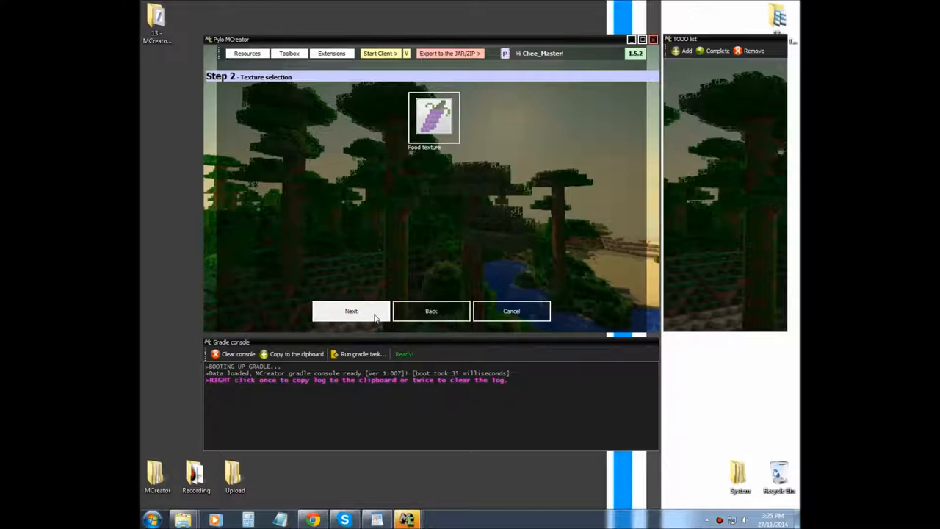
{"action": "left_click", "coordinate": [349, 312]}
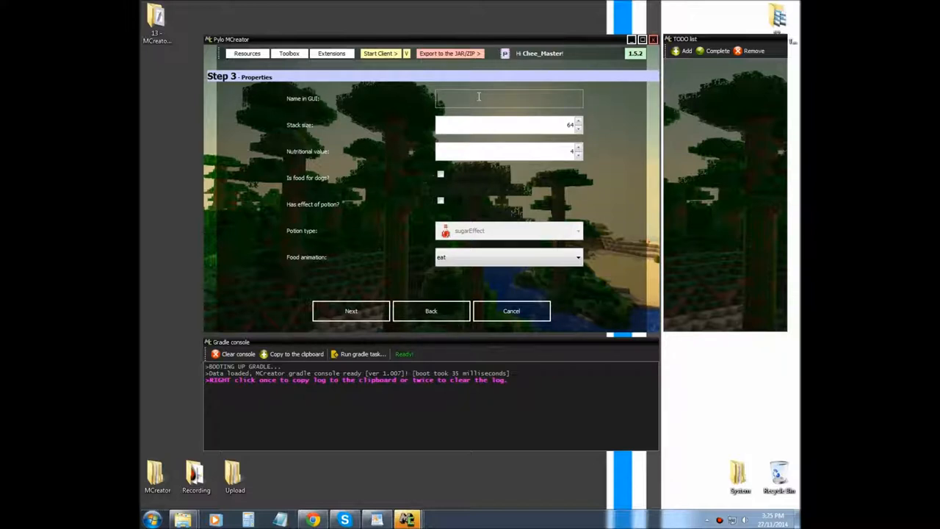
Begin entering Grapes as the food's in-game name
{"action": "type", "text": "Grapes"}
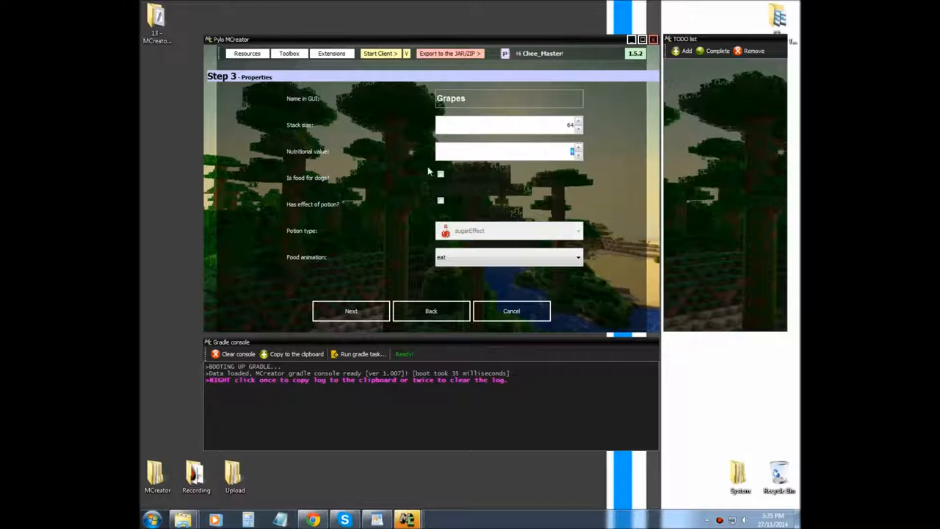
{"action": "mouse_move", "coordinate": [360, 165]}
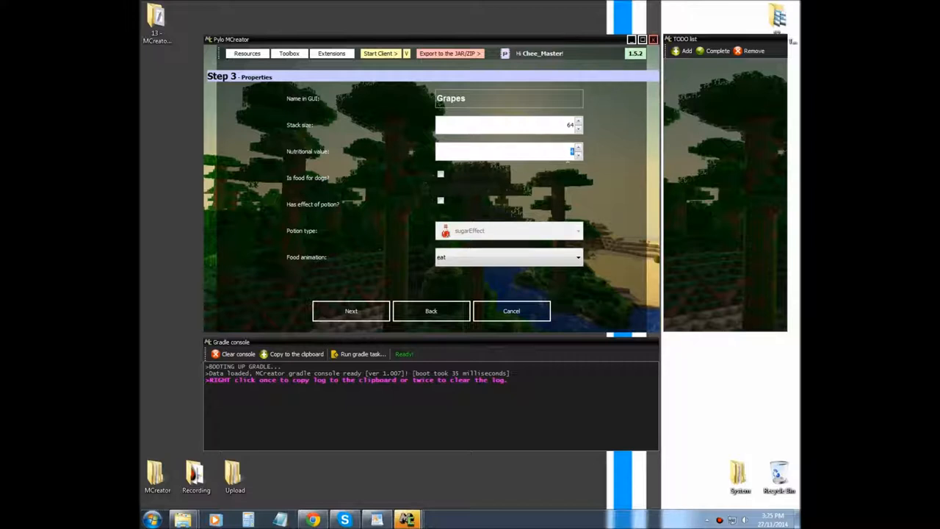
{"action": "mouse_move", "coordinate": [344, 159]}
{"action": "type", "text": "2"}
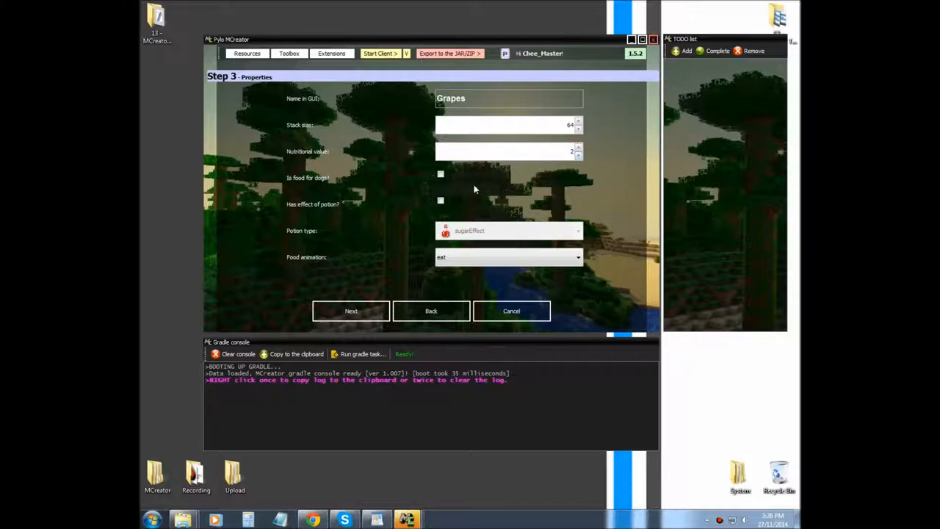
{"action": "mouse_move", "coordinate": [300, 184]}
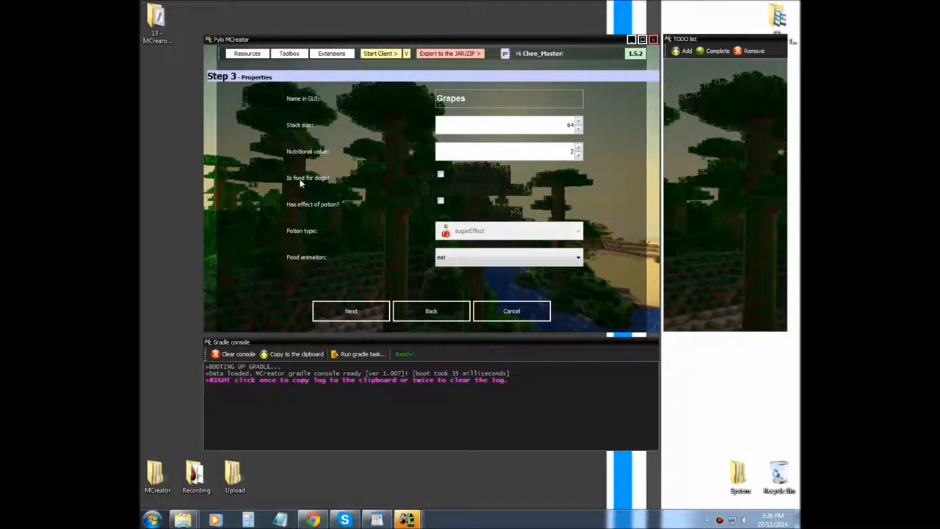
{"action": "mouse_move", "coordinate": [448, 182]}
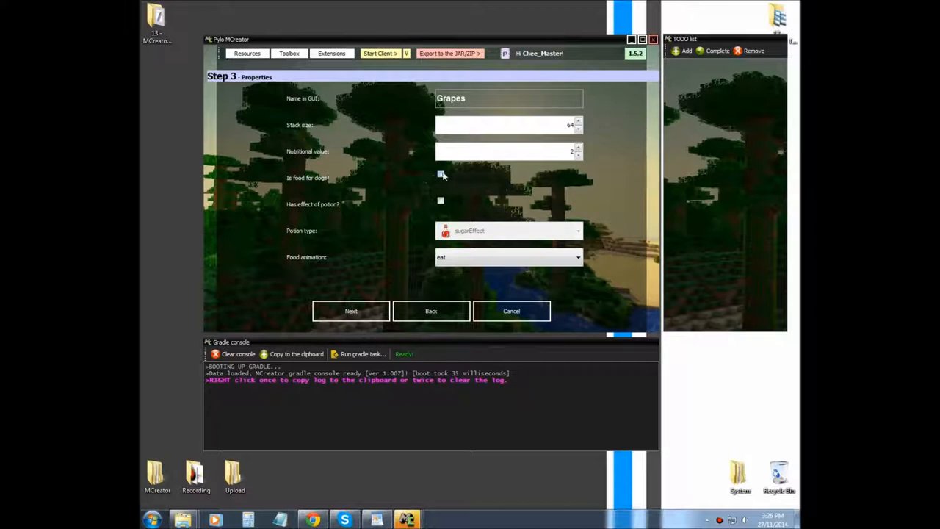
{"action": "mouse_move", "coordinate": [449, 178]}
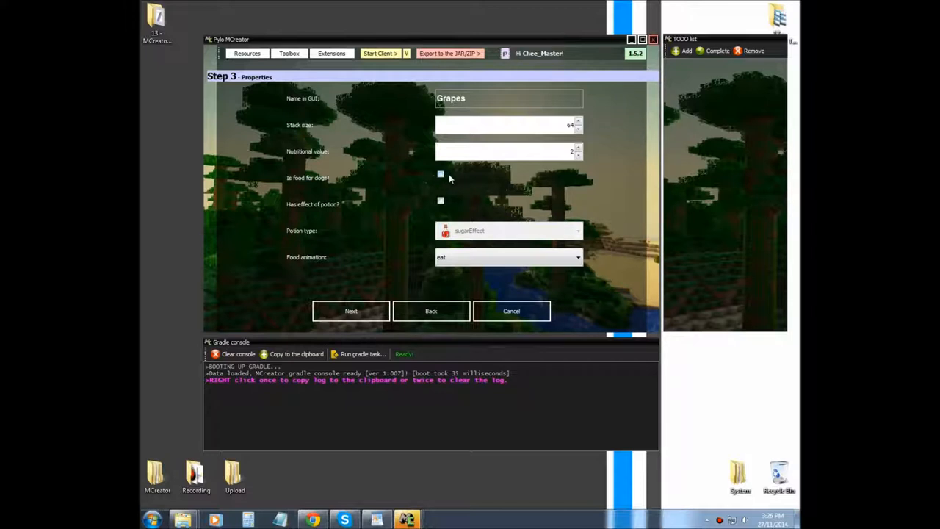
{"action": "mouse_move", "coordinate": [459, 200]}
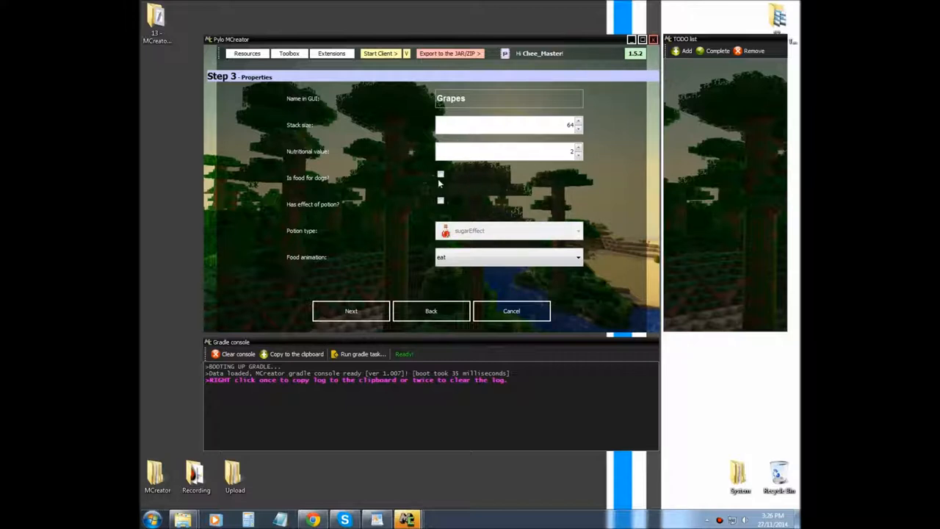
{"action": "left_click", "coordinate": [440, 202]}
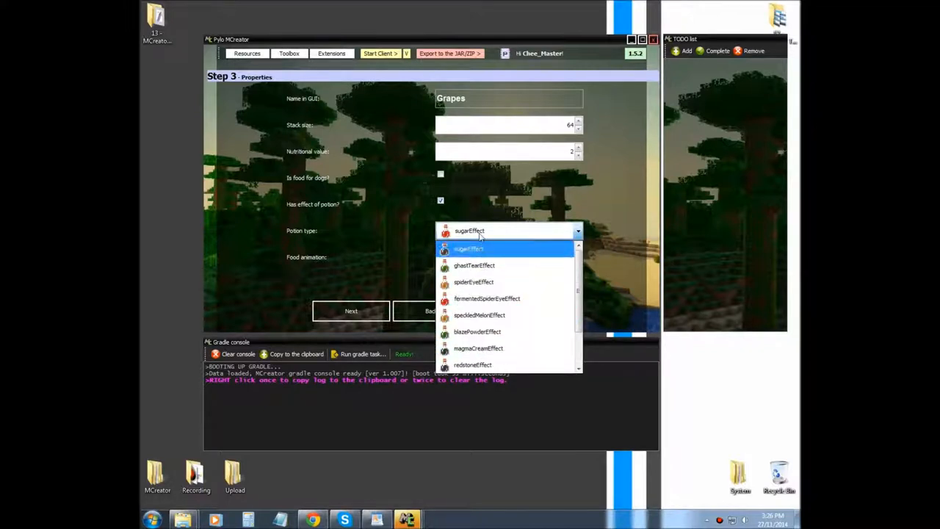
{"action": "left_click", "coordinate": [469, 249]}
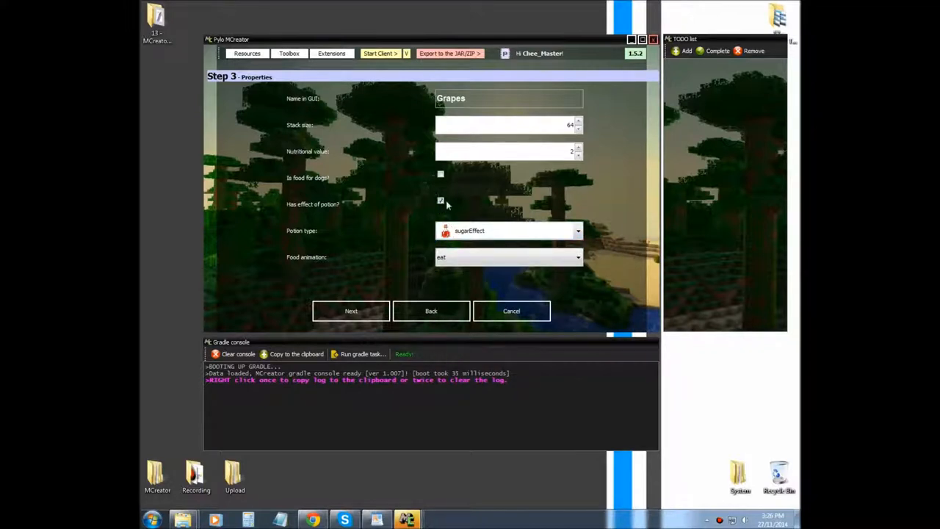
{"action": "left_click", "coordinate": [440, 200]}
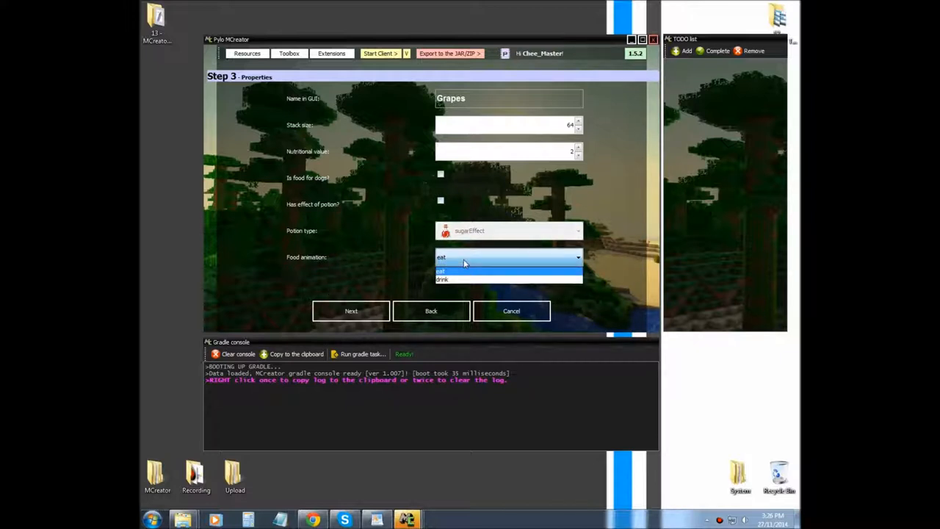
{"action": "mouse_move", "coordinate": [455, 279]}
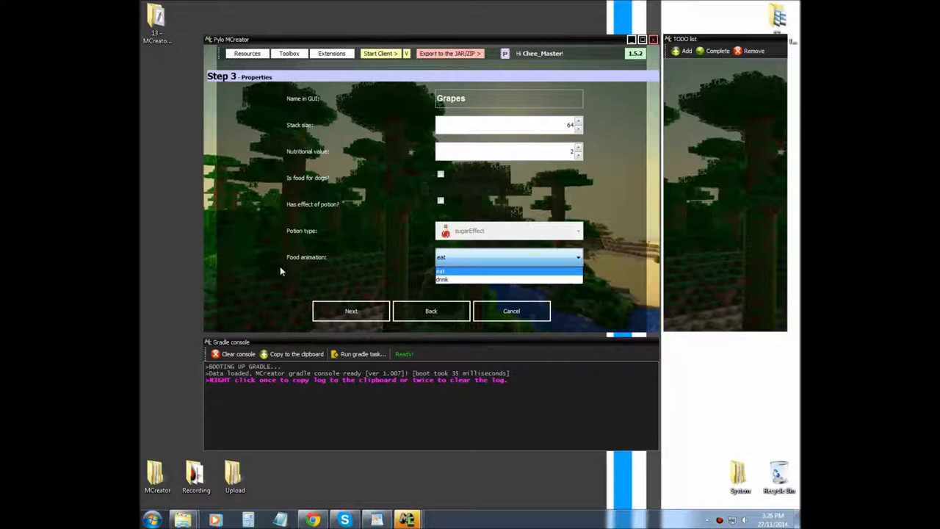
{"action": "mouse_move", "coordinate": [451, 271]}
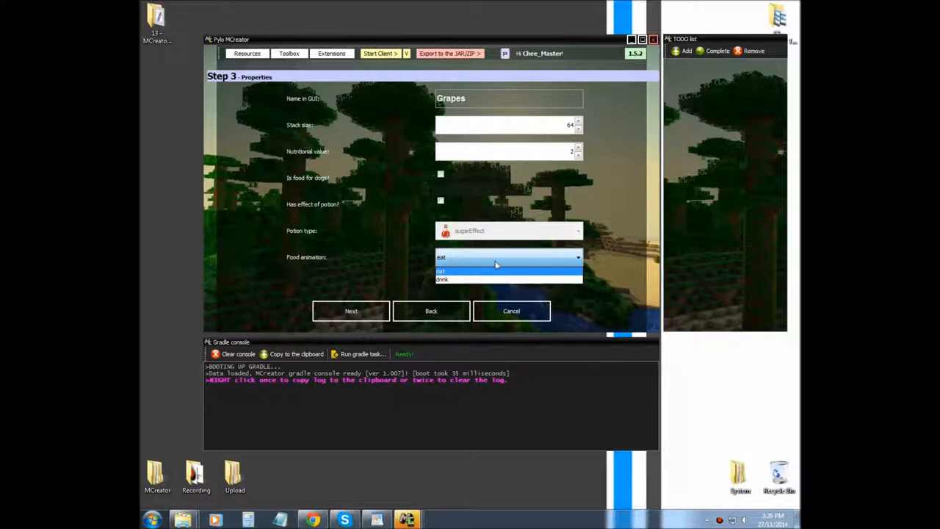
{"action": "mouse_move", "coordinate": [482, 268]}
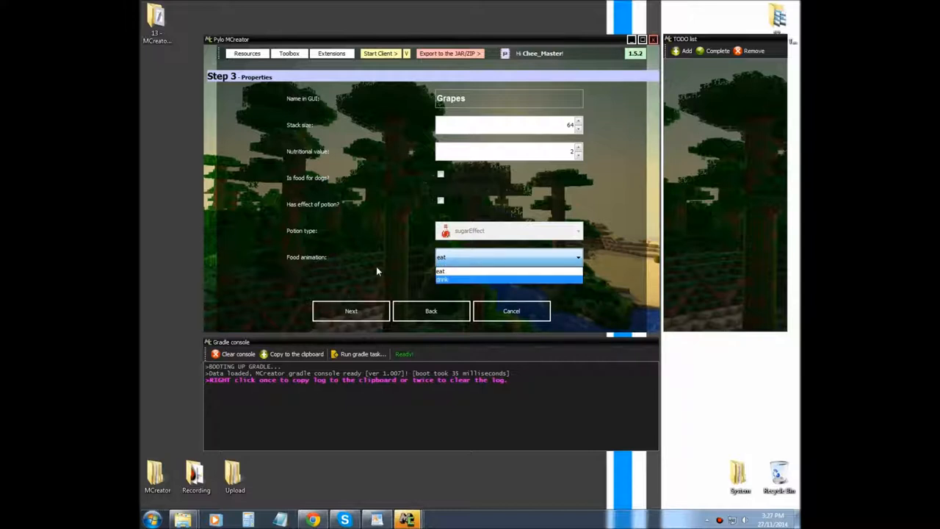
Advance to Step 4 with the when-food-eaten and on-item-creation event slots
{"action": "left_click", "coordinate": [349, 312]}
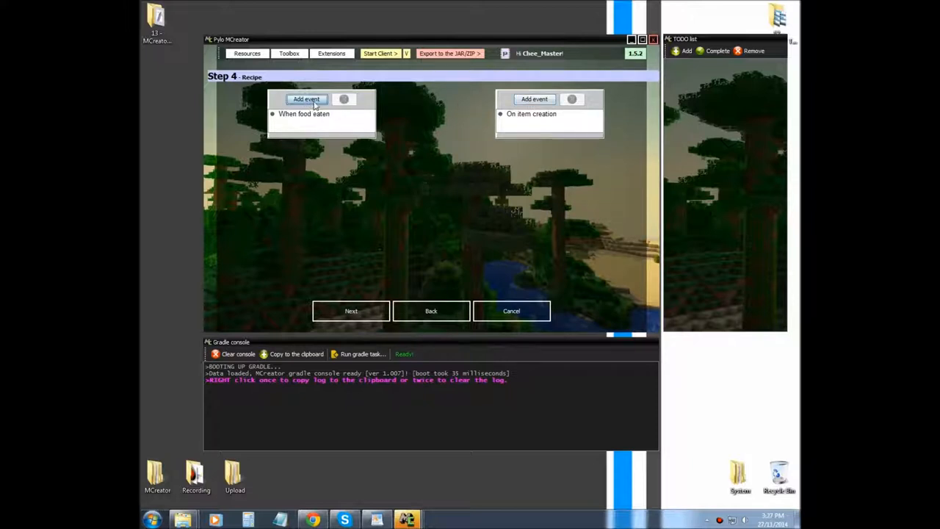
{"action": "mouse_move", "coordinate": [429, 112]}
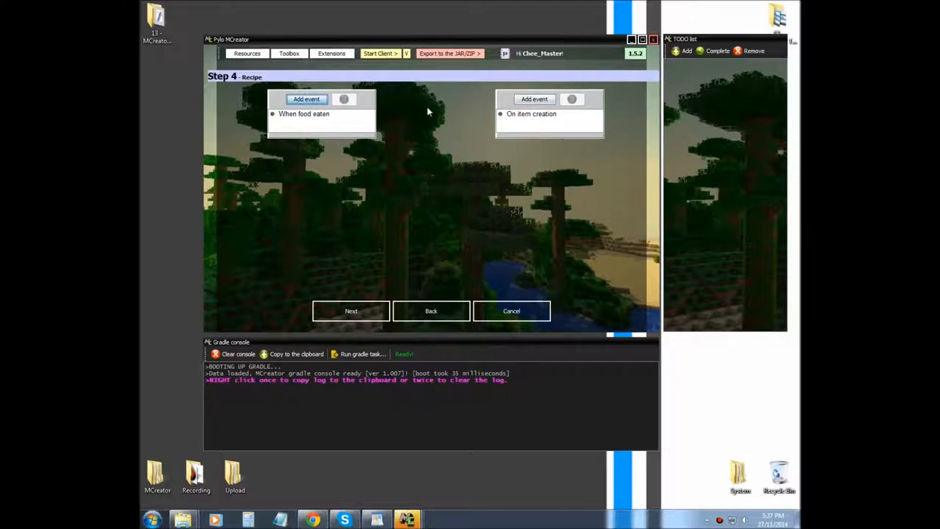
Add a when-food-eaten event with Play sound as its result and bring up the wiki sound-effect list
{"action": "left_click", "coordinate": [305, 99]}
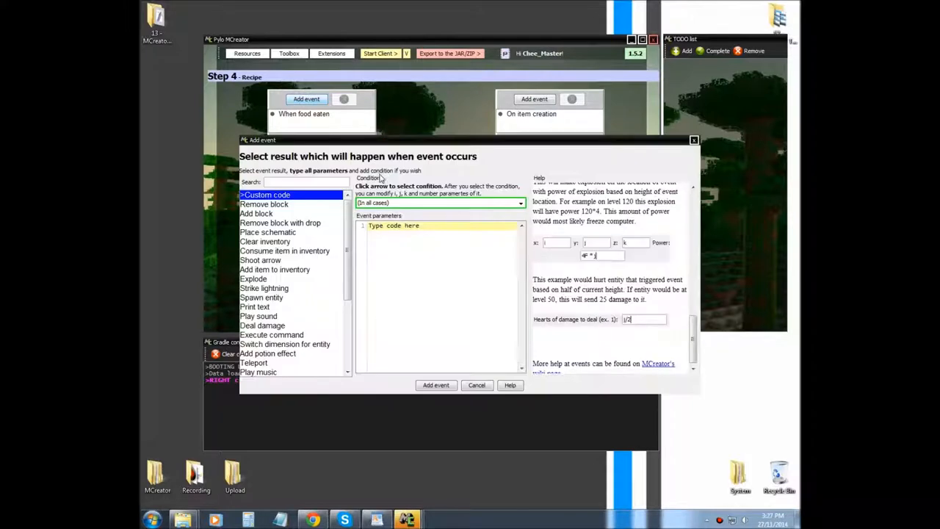
{"action": "scroll", "scroll_direction": "down", "scroll_amount": 3}
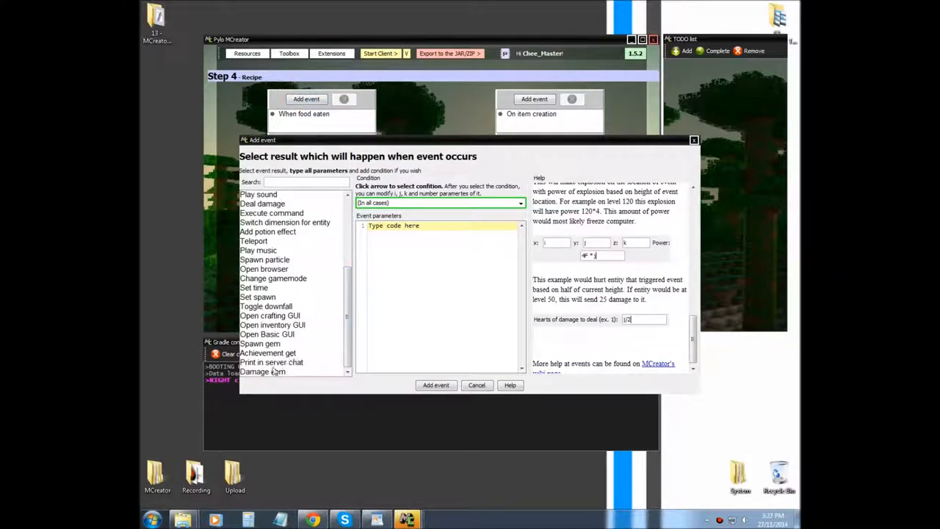
{"action": "mouse_move", "coordinate": [264, 321]}
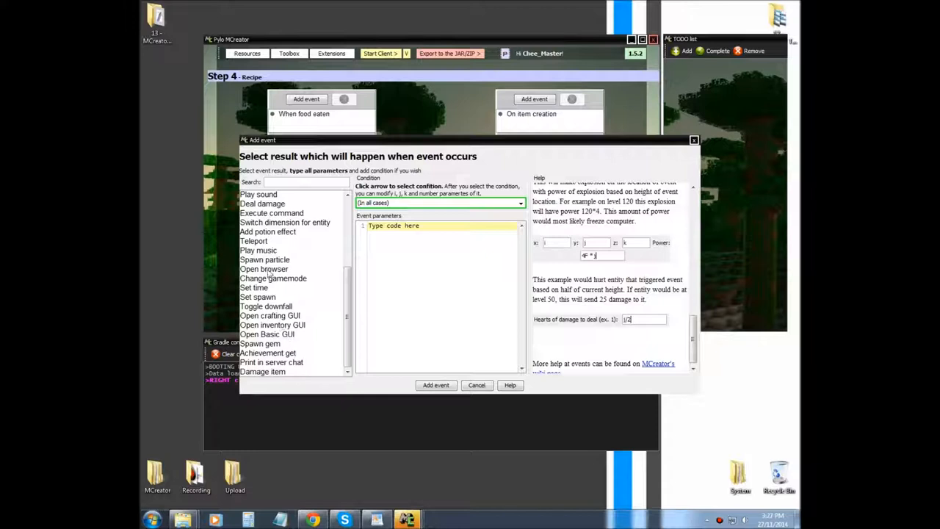
{"action": "left_click", "coordinate": [261, 193]}
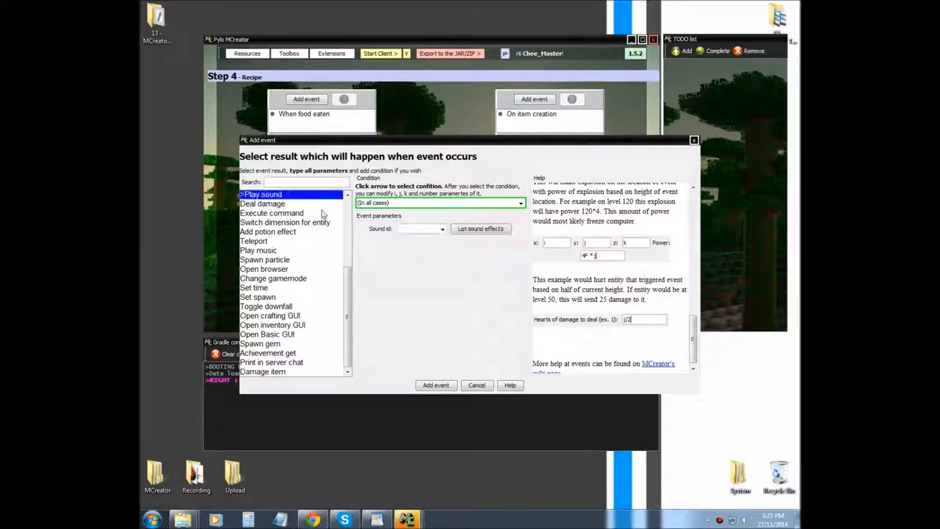
{"action": "left_click", "coordinate": [481, 229]}
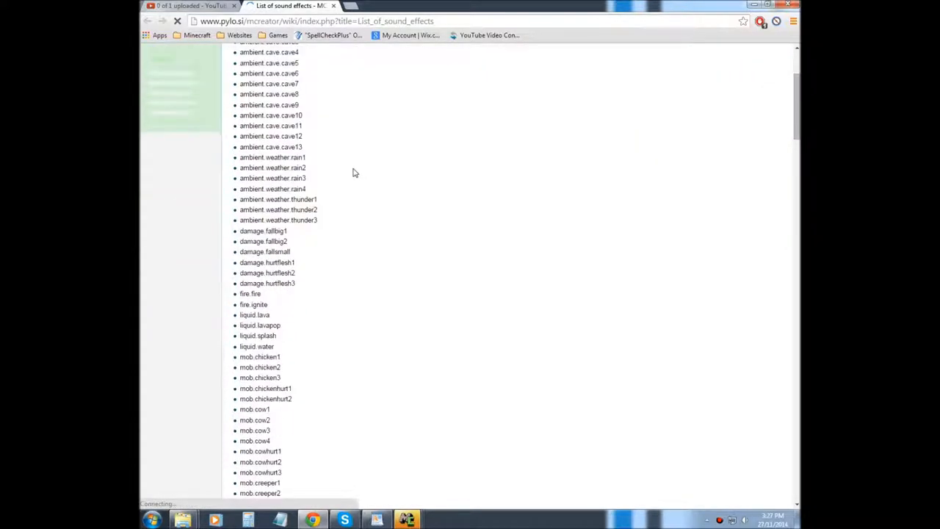
Find random.eat1 among the random sounds on the wiki page and use it as the event's sound ID
{"action": "scroll", "scroll_direction": "down", "scroll_amount": 3}
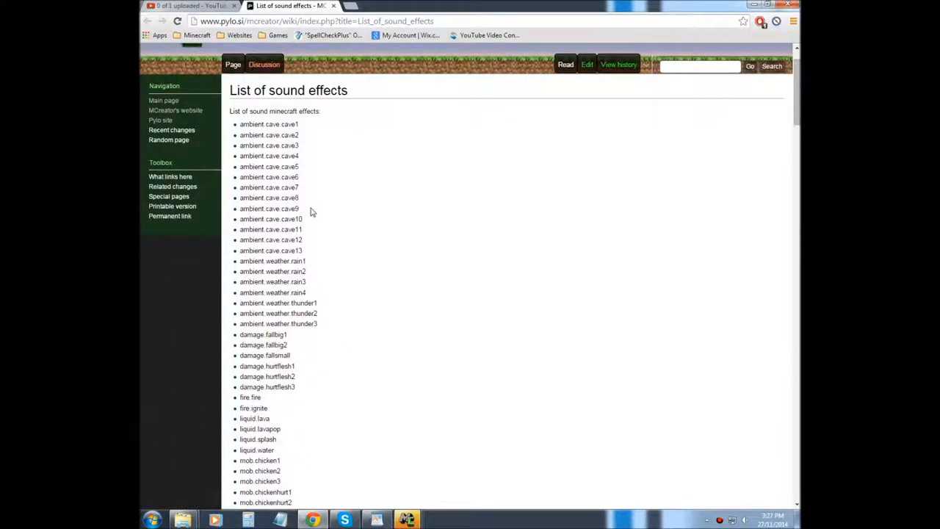
{"action": "scroll", "scroll_direction": "down", "scroll_amount": 3}
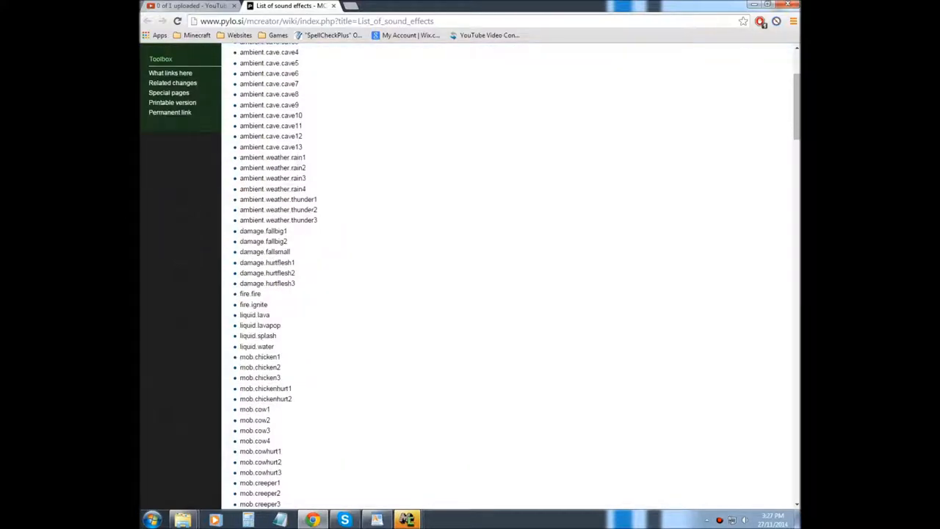
{"action": "scroll", "scroll_direction": "down", "scroll_amount": 3}
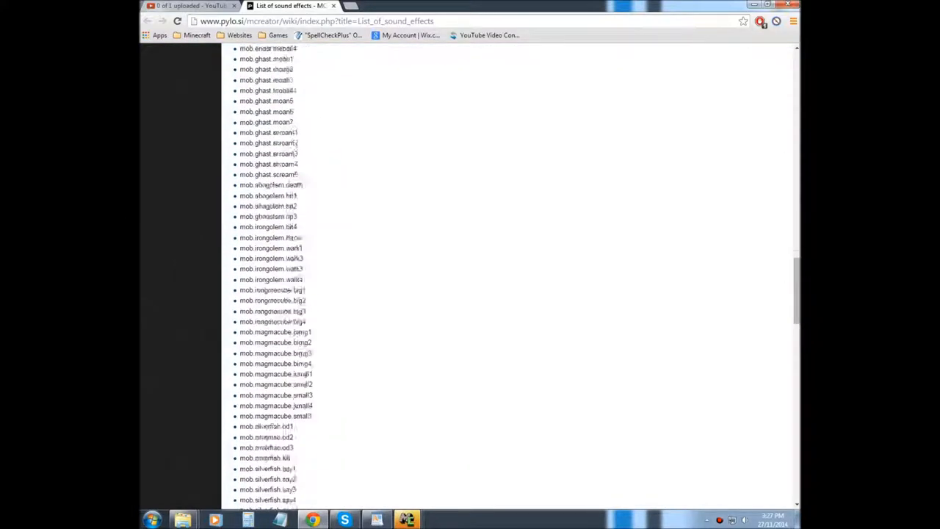
{"action": "scroll", "scroll_direction": "down", "scroll_amount": 3}
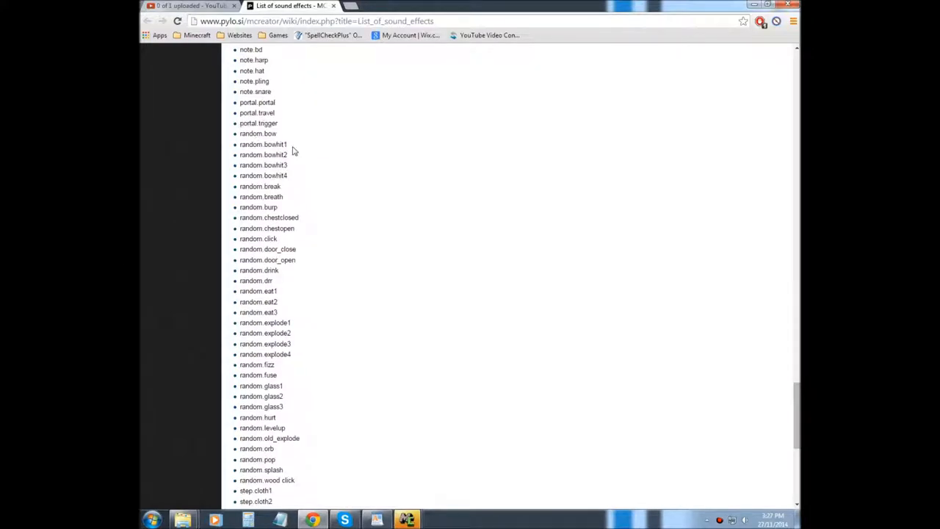
{"action": "mouse_move", "coordinate": [285, 197]}
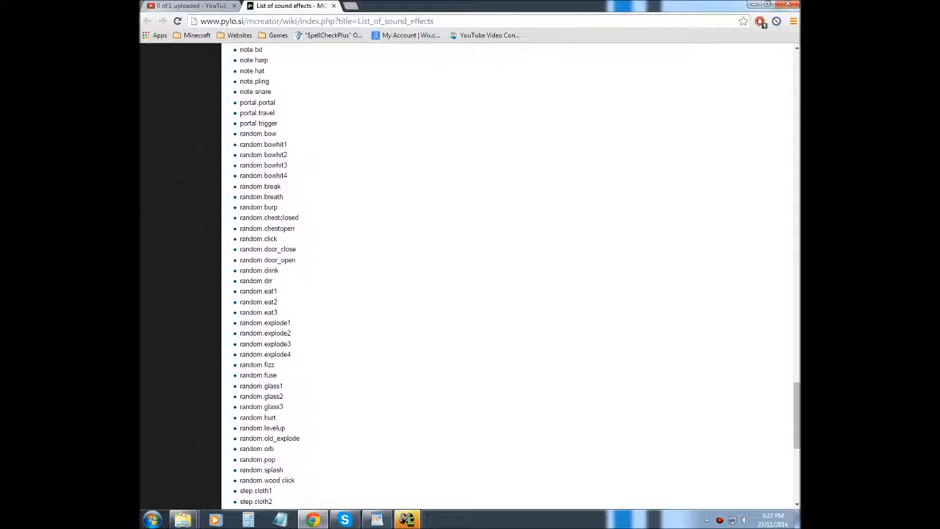
{"action": "mouse_move", "coordinate": [287, 217]}
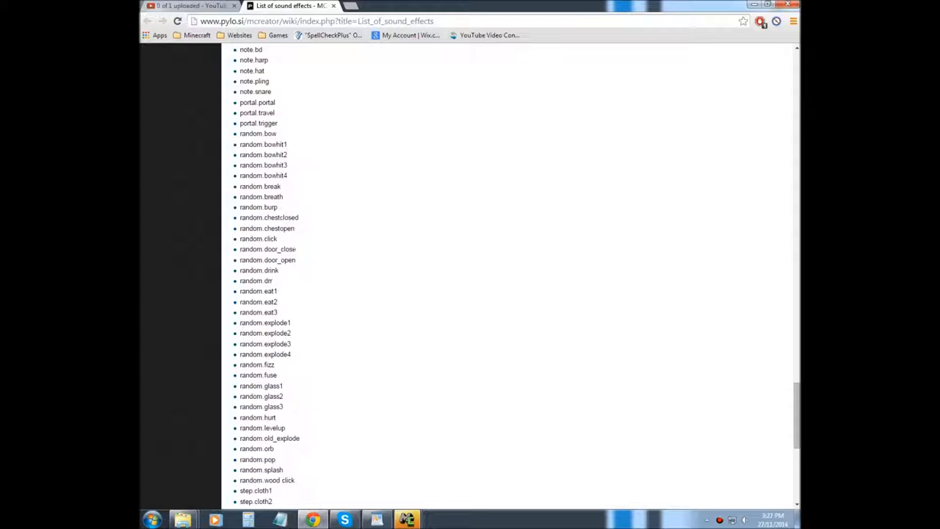
{"action": "scroll", "scroll_direction": "down", "scroll_amount": 3}
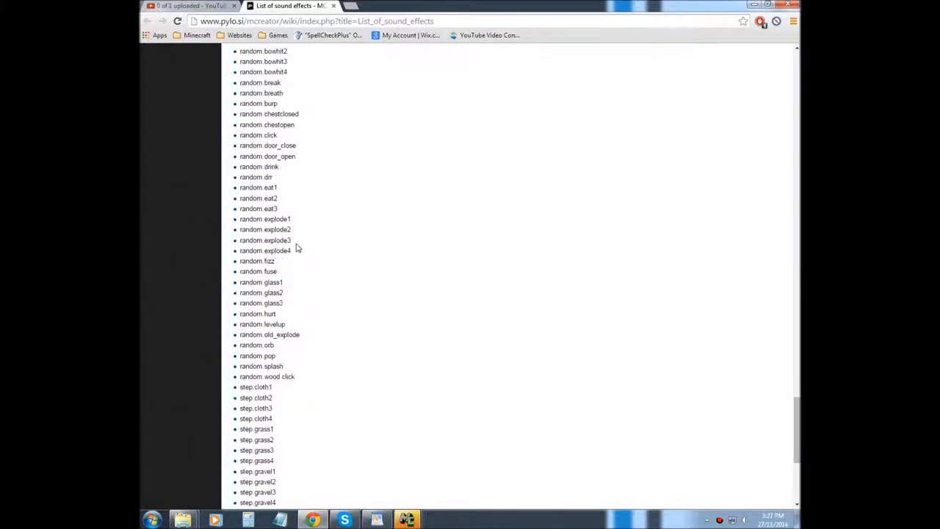
{"action": "scroll", "scroll_direction": "down", "scroll_amount": 3}
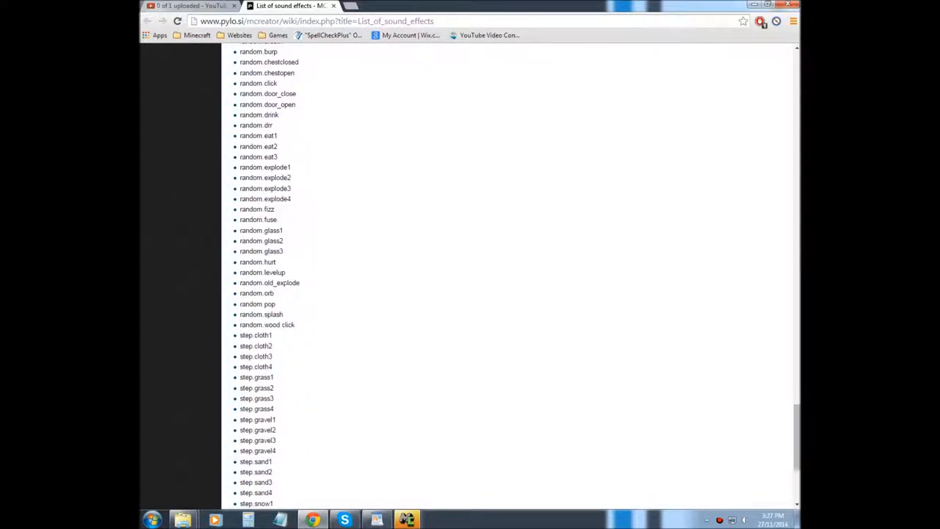
{"action": "scroll", "scroll_direction": "down", "scroll_amount": 3}
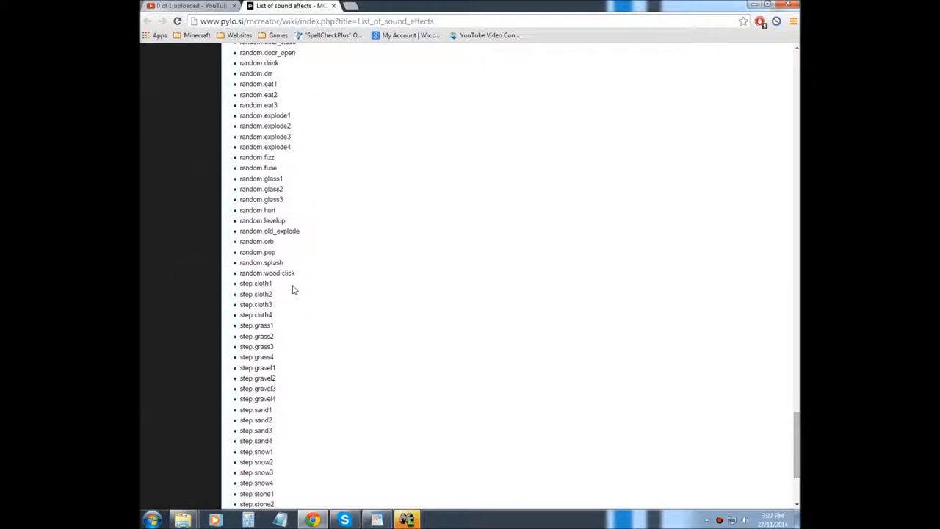
{"action": "mouse_move", "coordinate": [301, 279]}
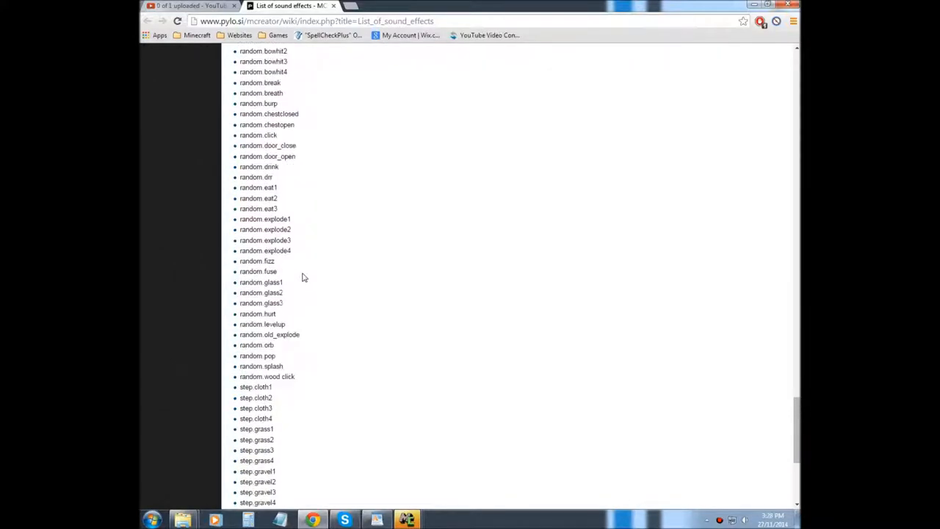
{"action": "mouse_move", "coordinate": [285, 204]}
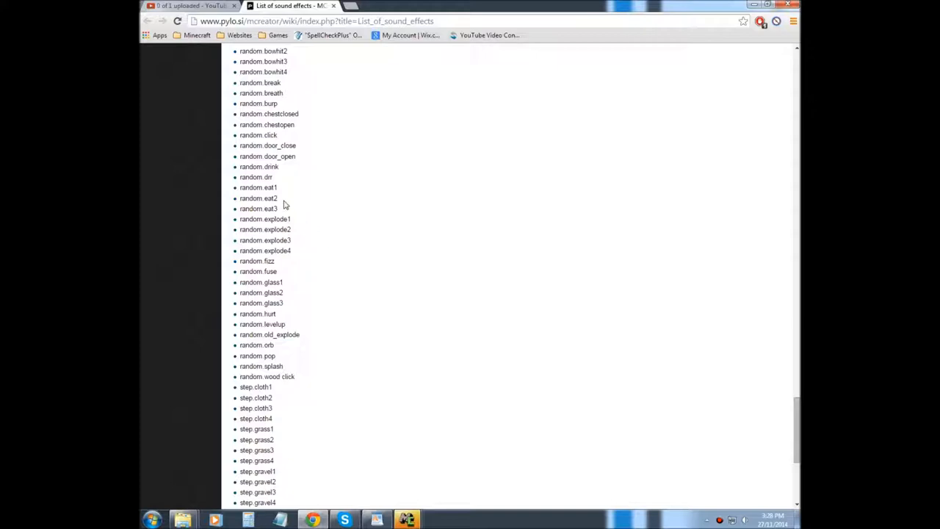
{"action": "double_click", "coordinate": [258, 188]}
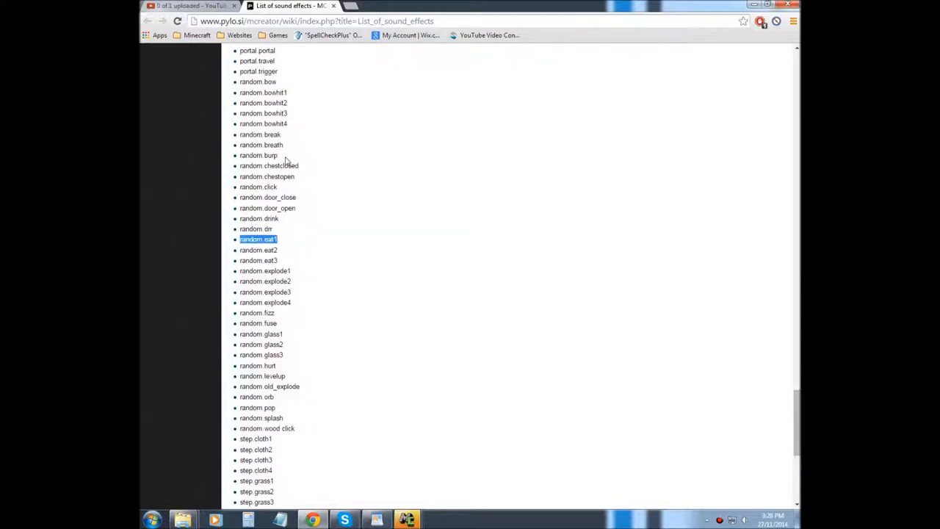
{"action": "left_click", "coordinate": [375, 518]}
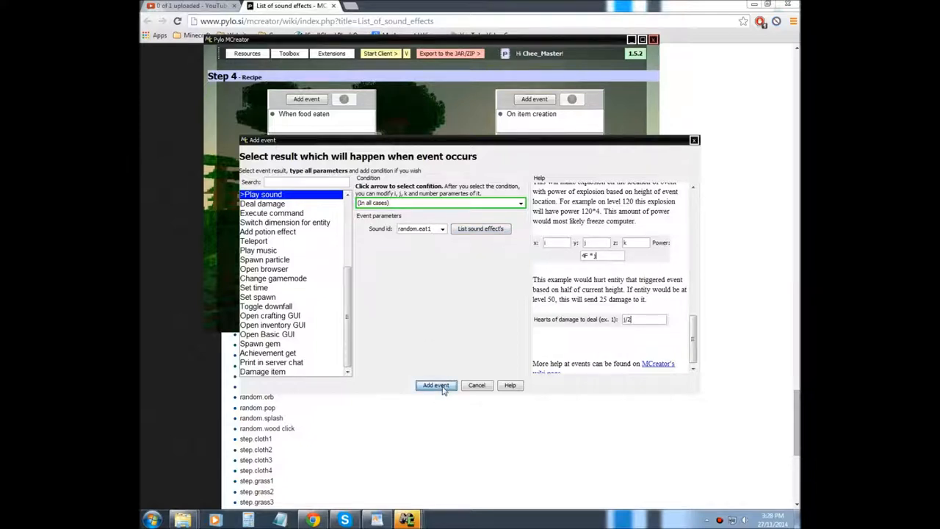
Add the random.eat1 play-sound event and return to the recipe step
{"action": "left_click", "coordinate": [435, 385]}
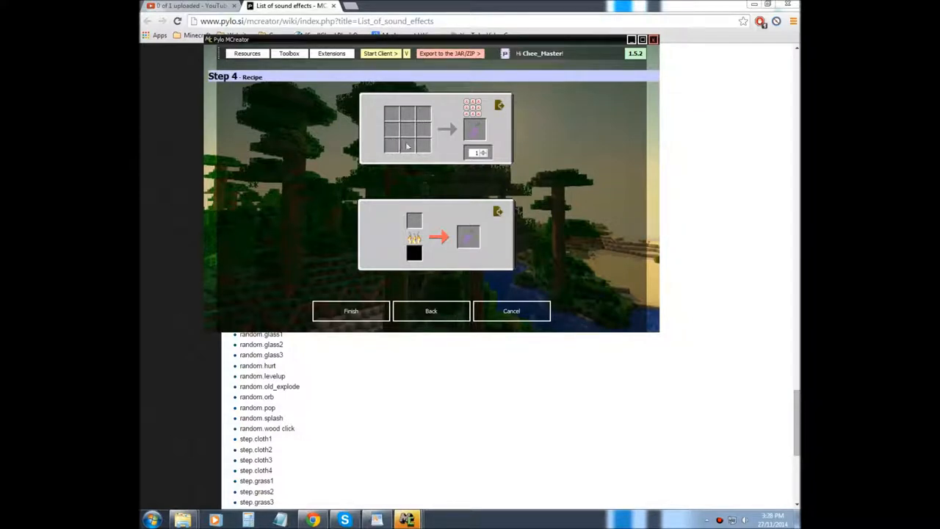
{"action": "mouse_move", "coordinate": [370, 291]}
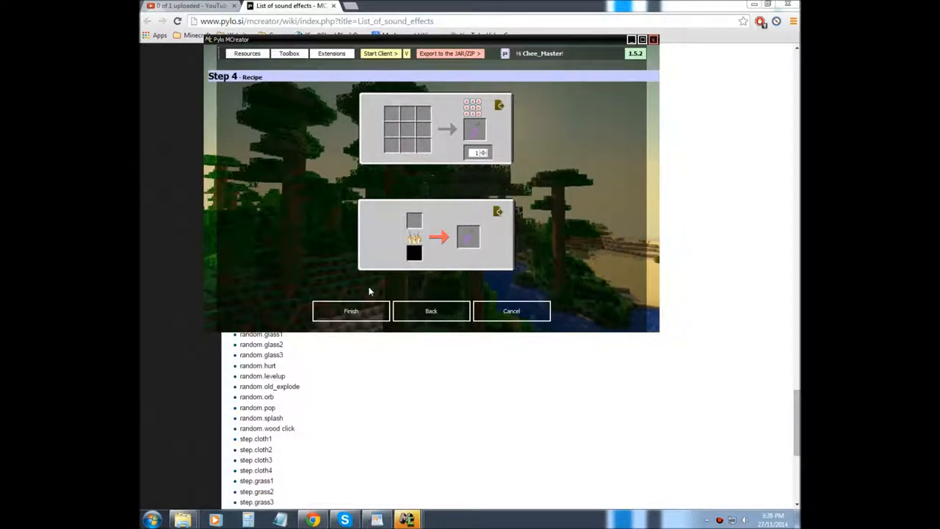
{"action": "mouse_move", "coordinate": [382, 141]}
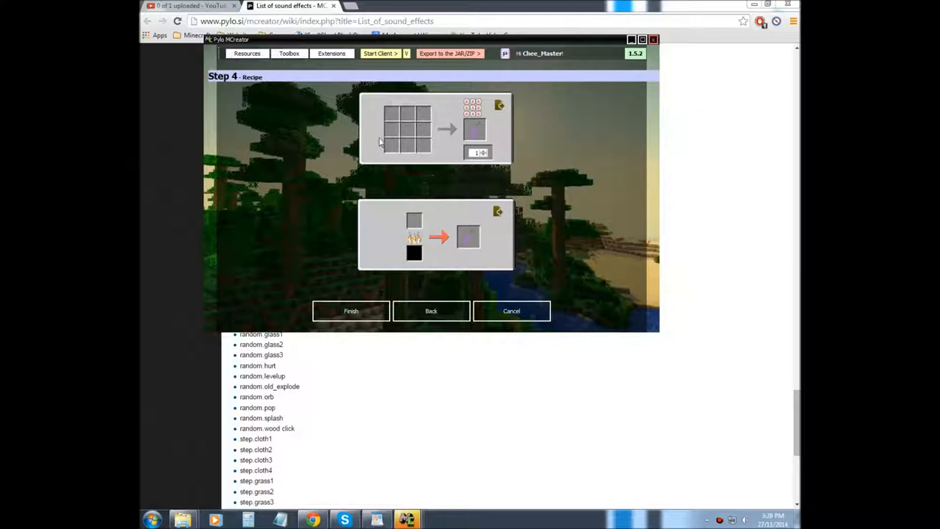
{"action": "mouse_move", "coordinate": [431, 145]}
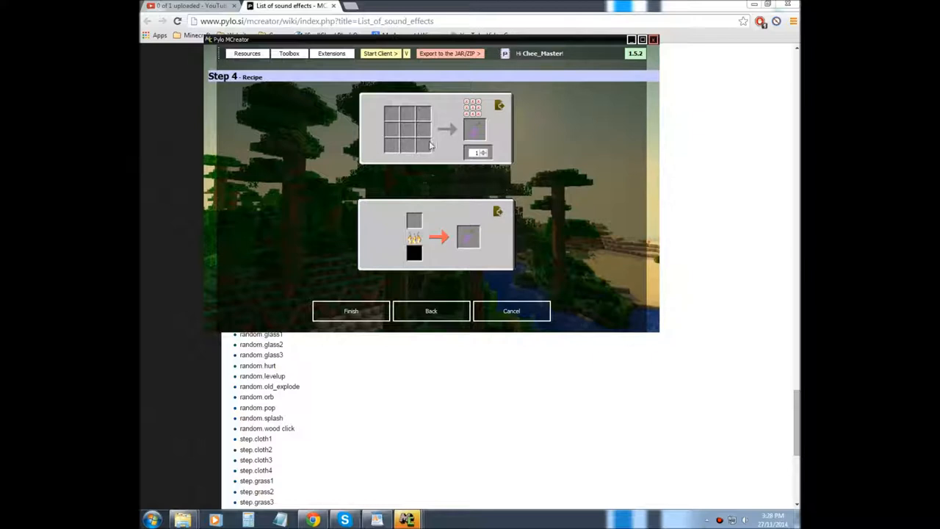
{"action": "mouse_move", "coordinate": [373, 240]}
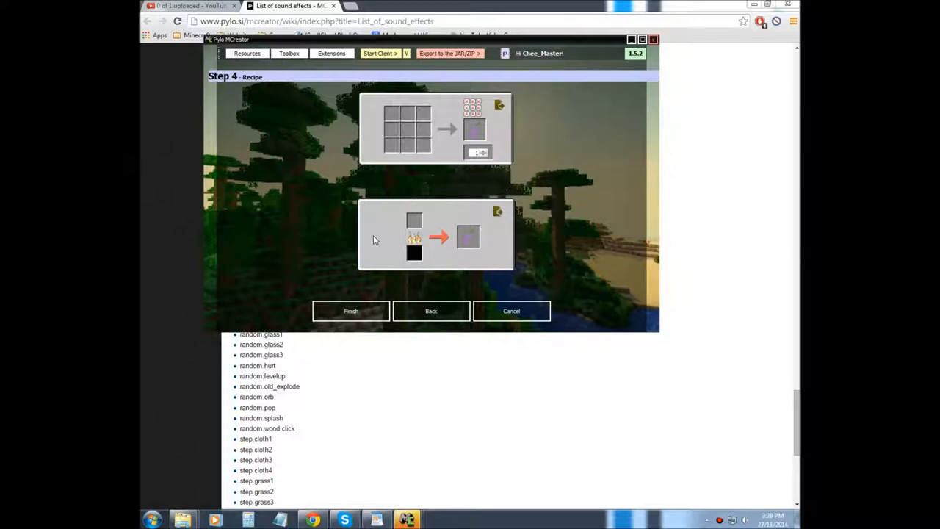
{"action": "mouse_move", "coordinate": [279, 244]}
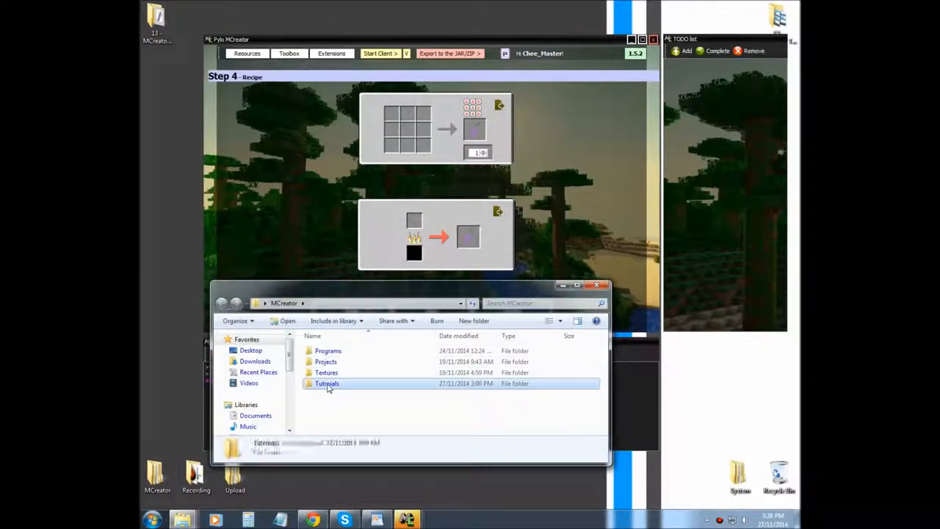
Browse the Tutorials folder in Explorer, then finish creating the Grapes food item
{"action": "double_click", "coordinate": [326, 383]}
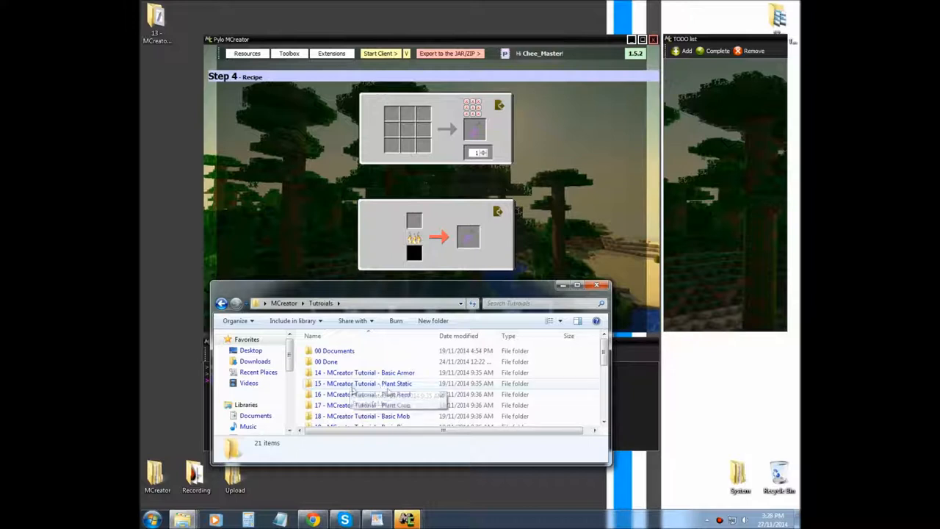
{"action": "mouse_move", "coordinate": [409, 392]}
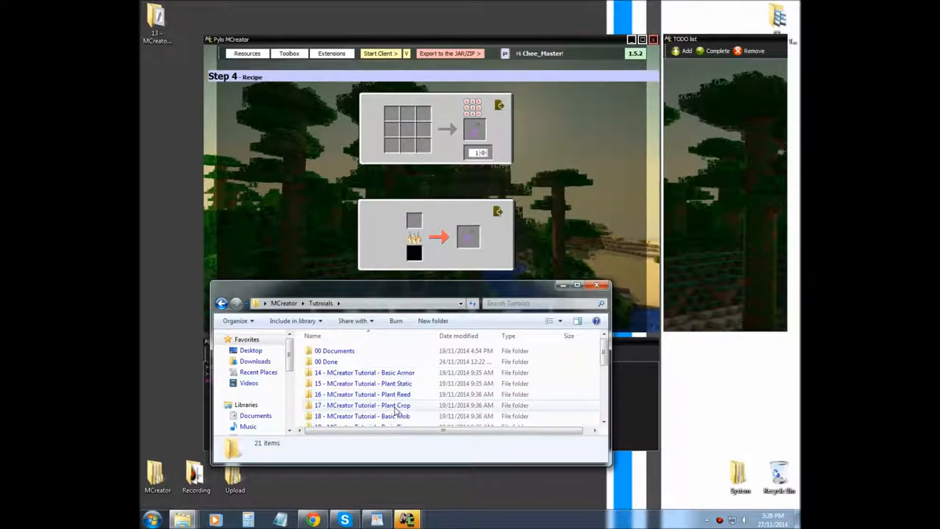
{"action": "mouse_move", "coordinate": [381, 416]}
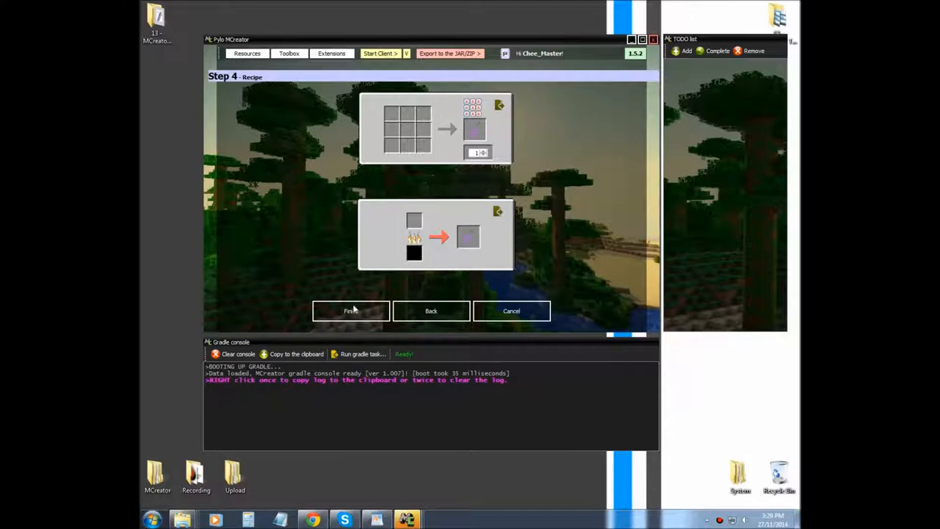
{"action": "mouse_move", "coordinate": [356, 311]}
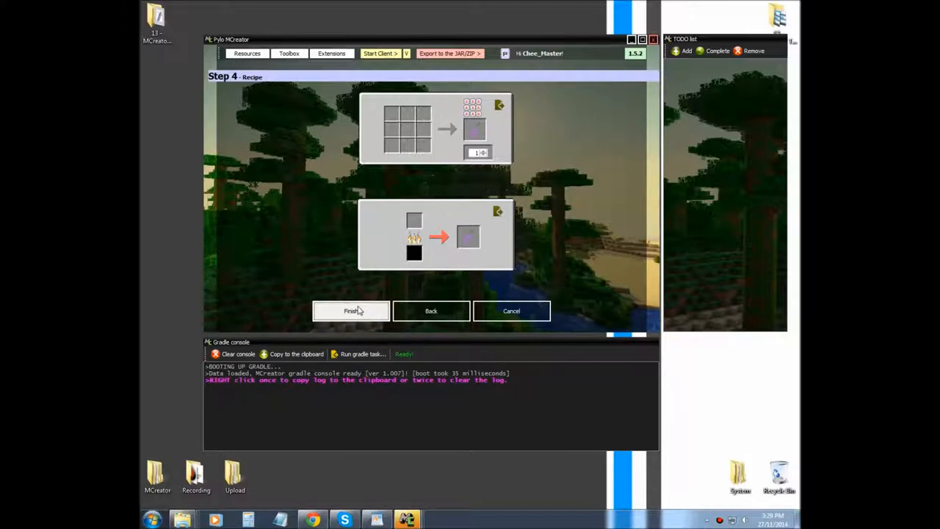
{"action": "left_click", "coordinate": [350, 312]}
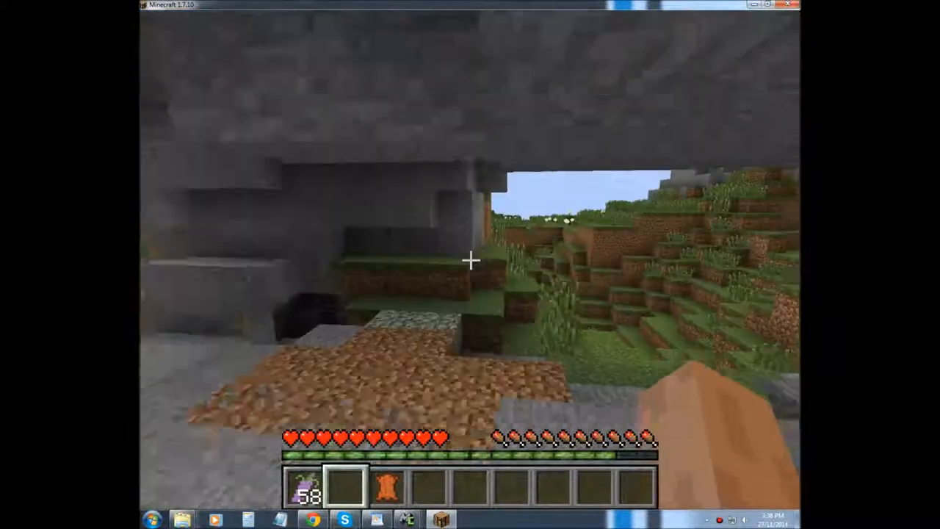
{"action": "mouse_move", "coordinate": [470, 258]}
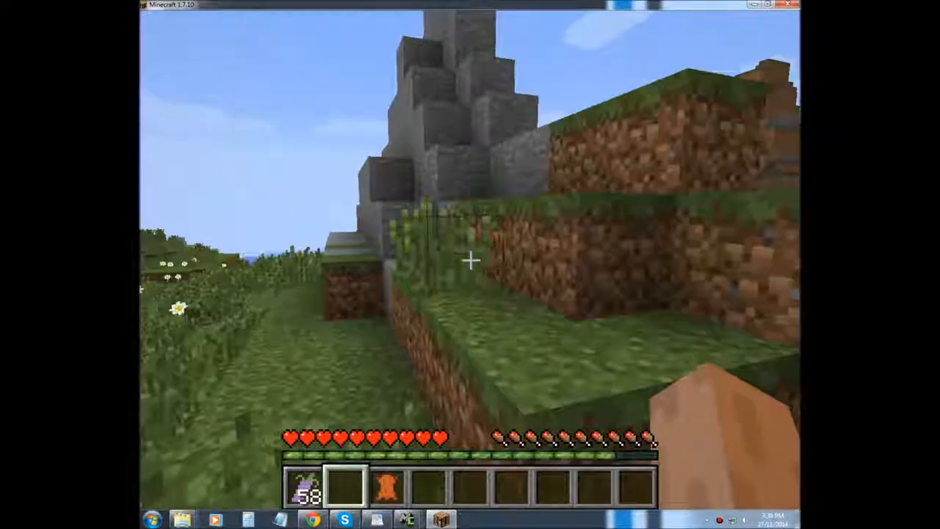
{"action": "mouse_move", "coordinate": [470, 262]}
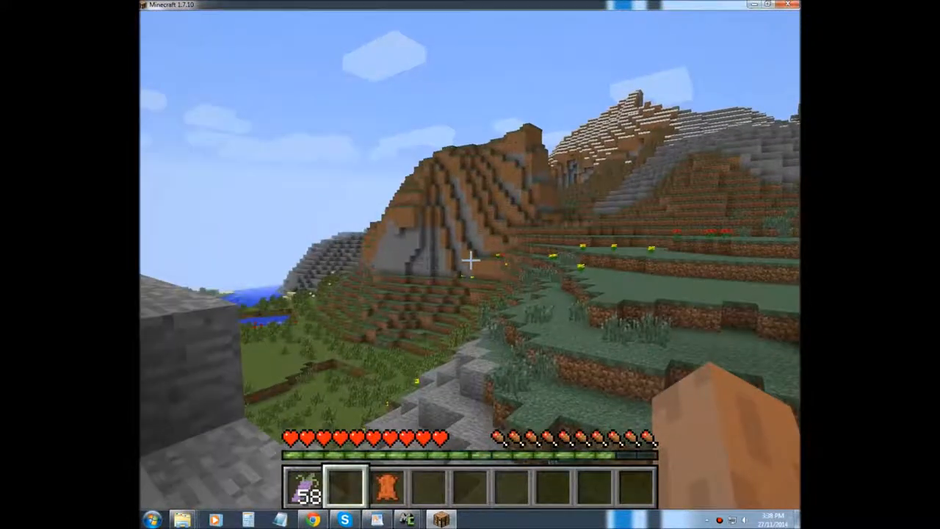